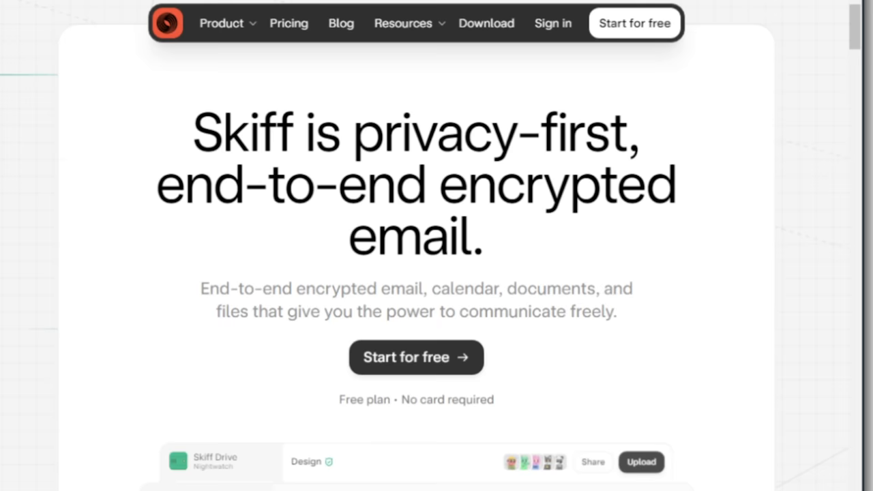
scroll("down", 3)
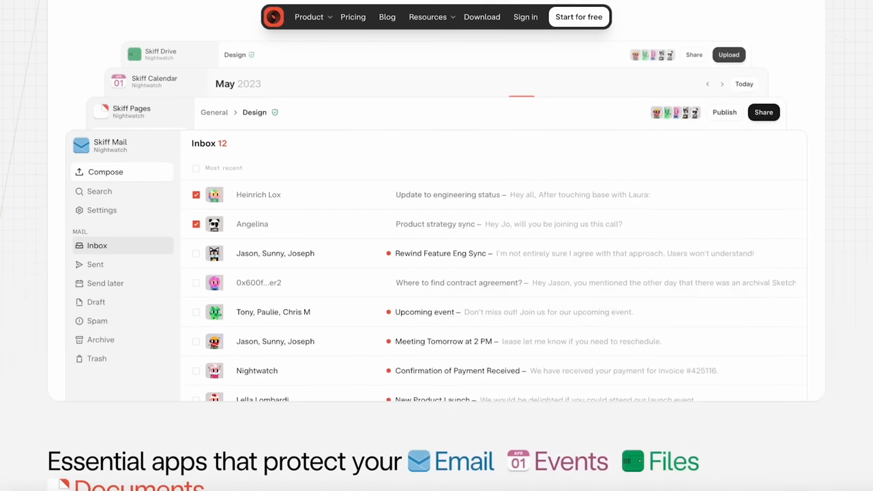
scroll("down", 3)
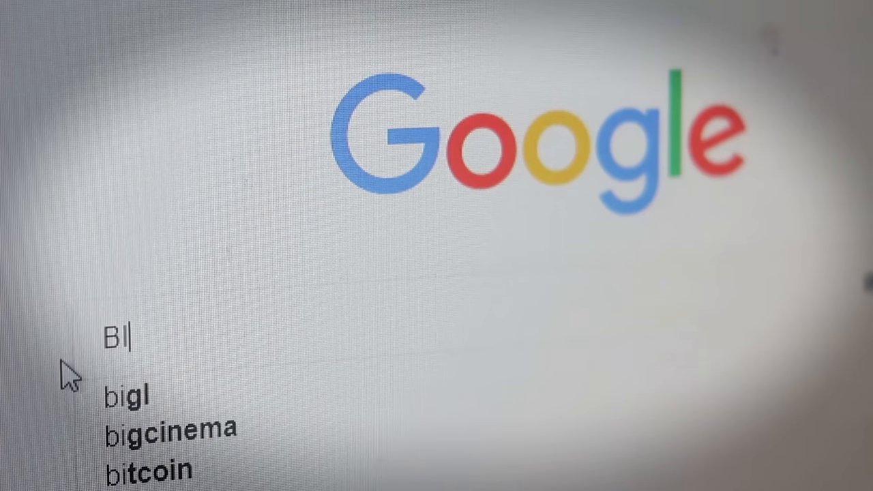
type("ITCOIN")
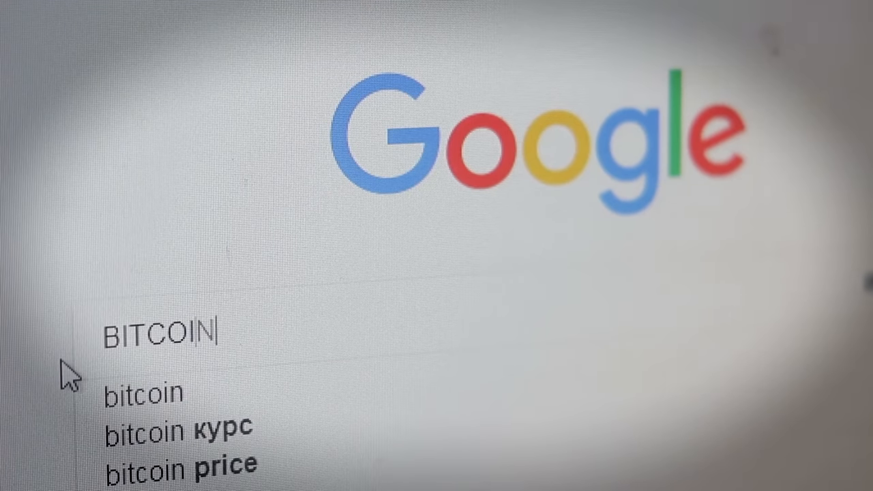